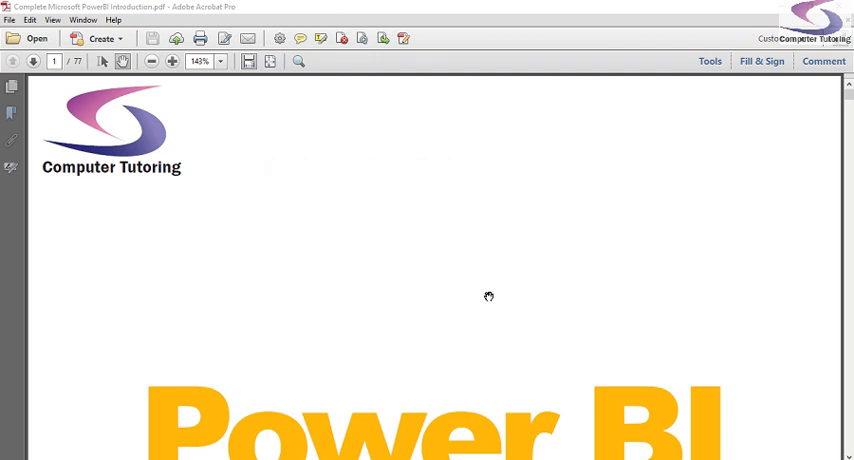
mouse_move(760, 62)
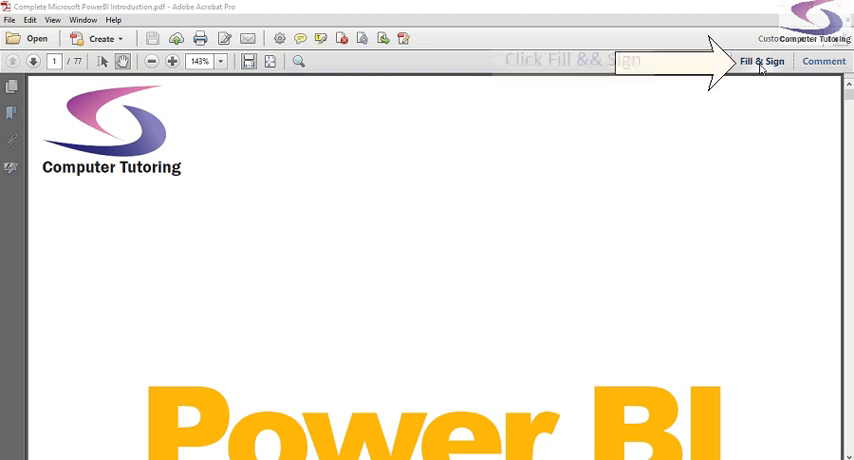
- Choose Place Signature from the Fill & Sign signing tools
left_click(760, 62)
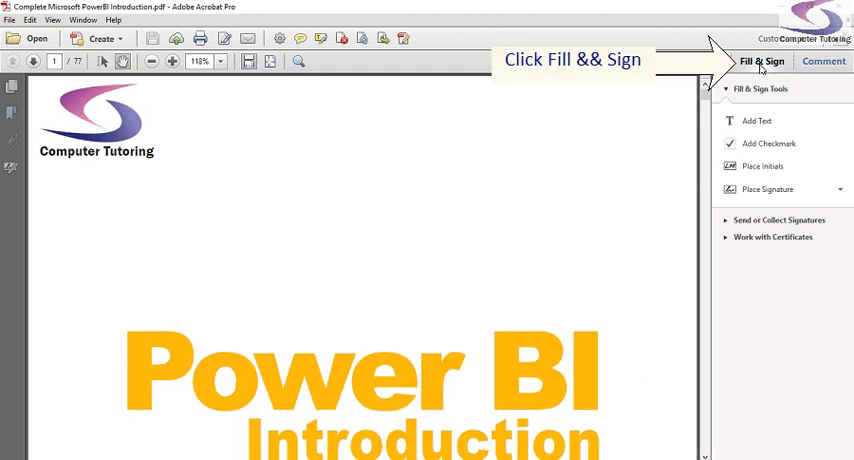
left_click(760, 62)
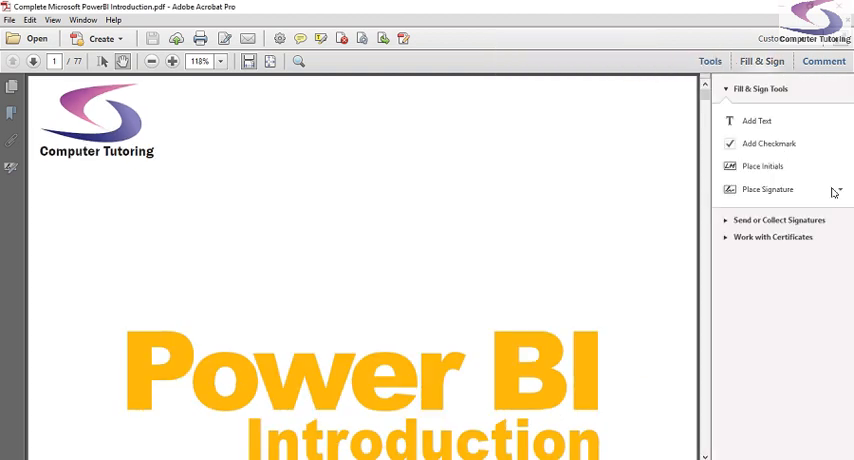
left_click(840, 188)
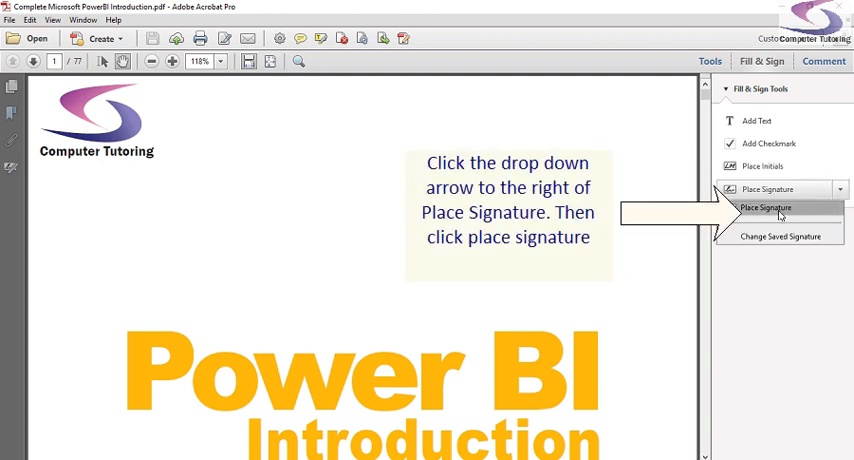
left_click(764, 208)
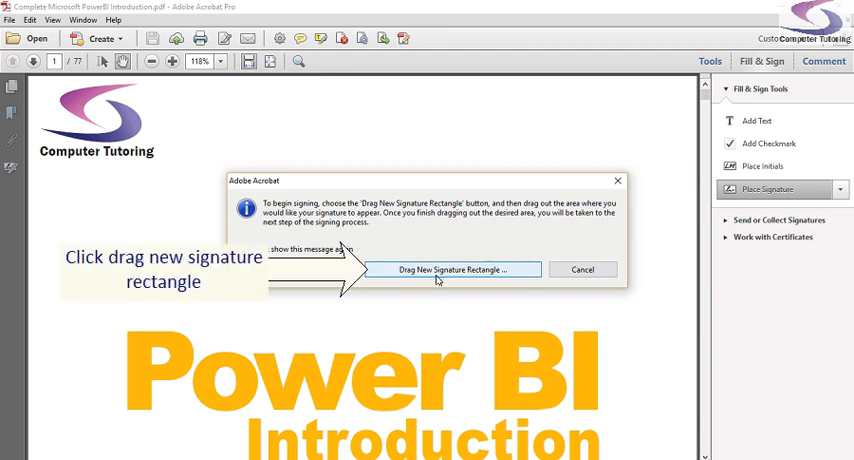
- Draw a new signature rectangle on the page and choose to create a new digital ID
left_click(452, 268)
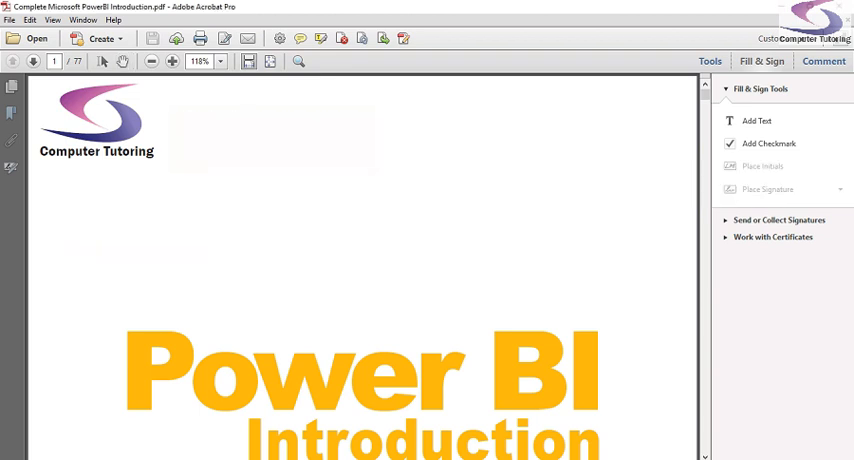
left_click(768, 188)
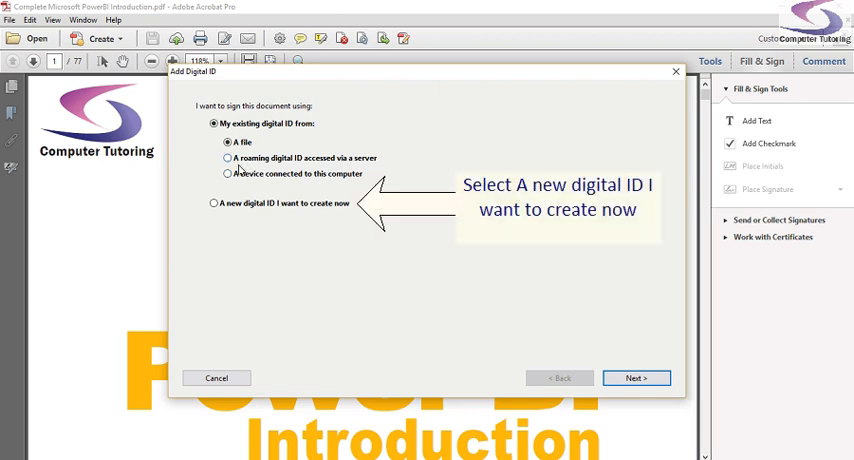
mouse_move(242, 168)
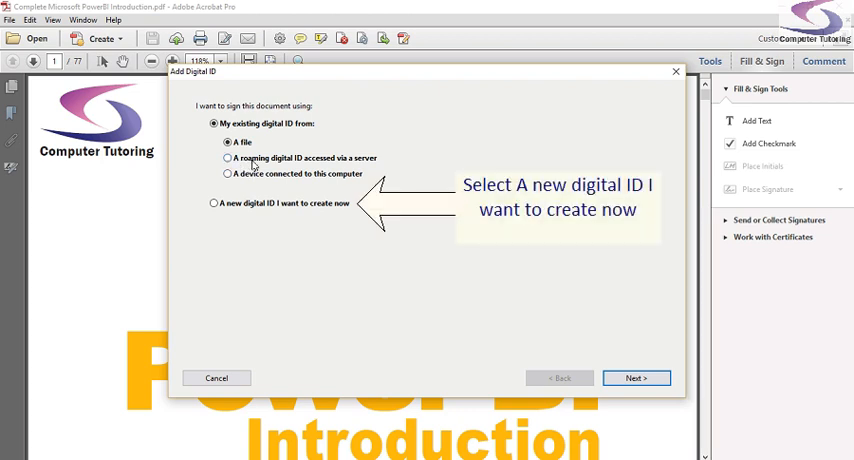
mouse_move(252, 188)
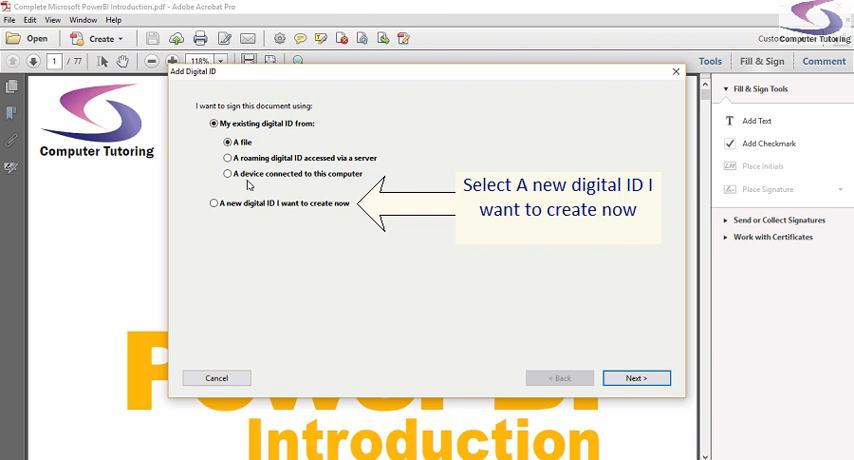
left_click(212, 204)
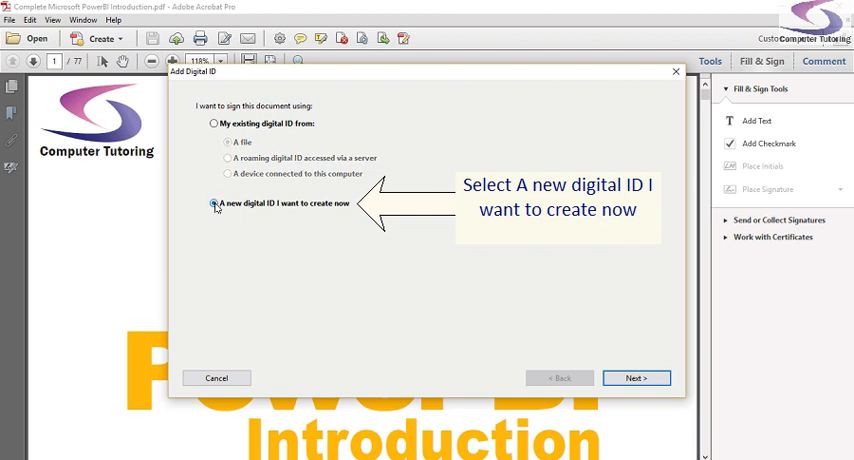
left_click(212, 204)
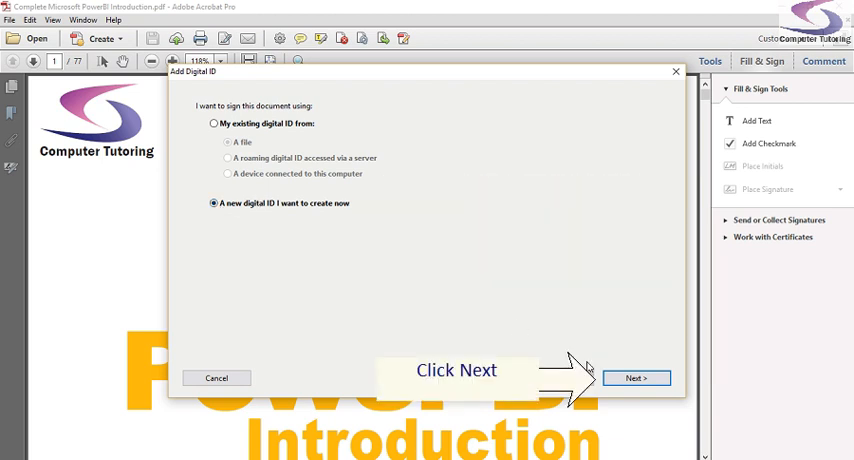
- Proceed through the Add Digital ID steps, storing the ID as a new PKCS#12 file
left_click(636, 378)
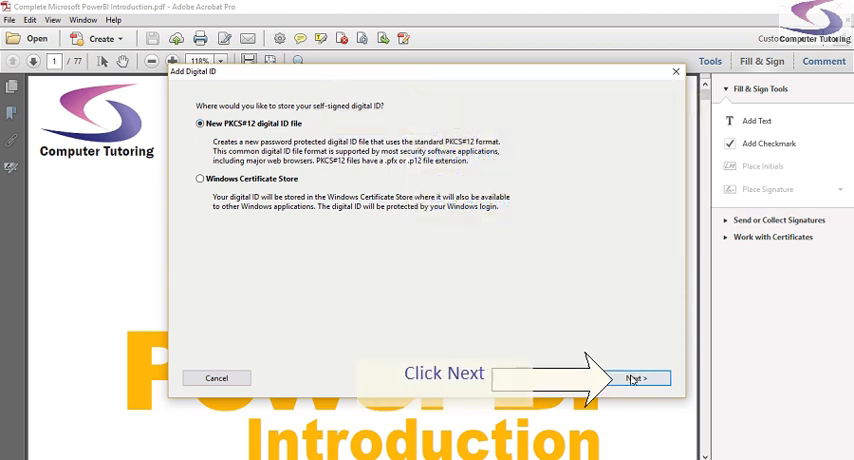
left_click(636, 378)
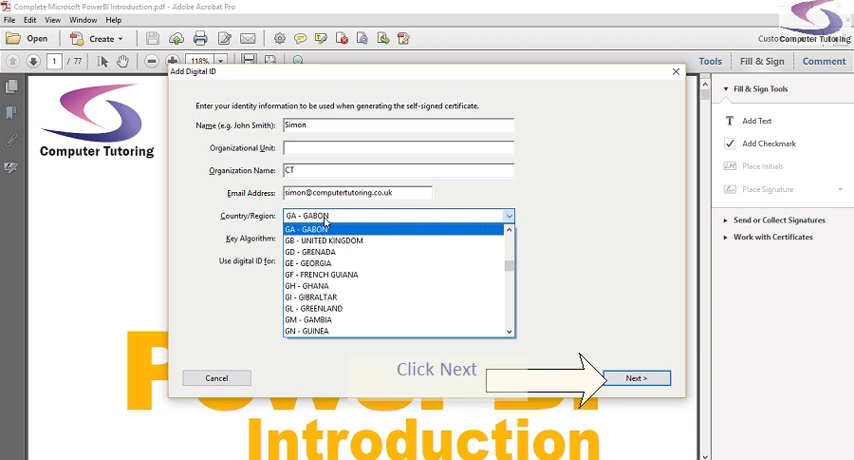
- Set the certificate country to United Kingdom and continue to the file location and password step
left_click(320, 240)
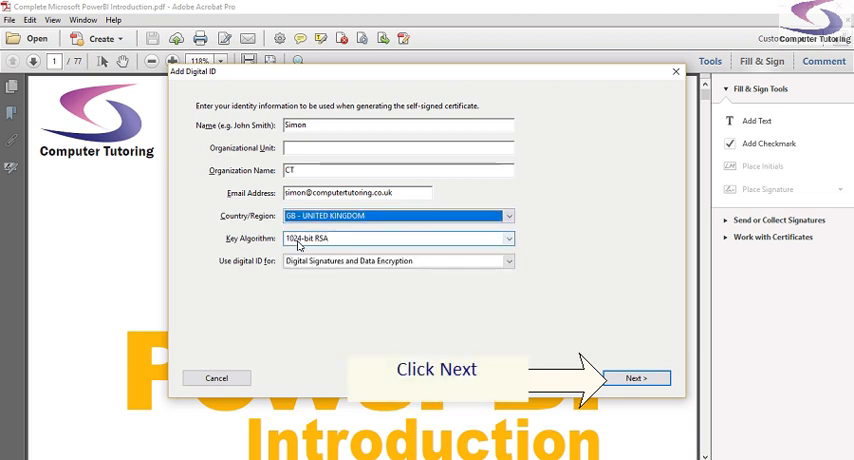
mouse_move(566, 320)
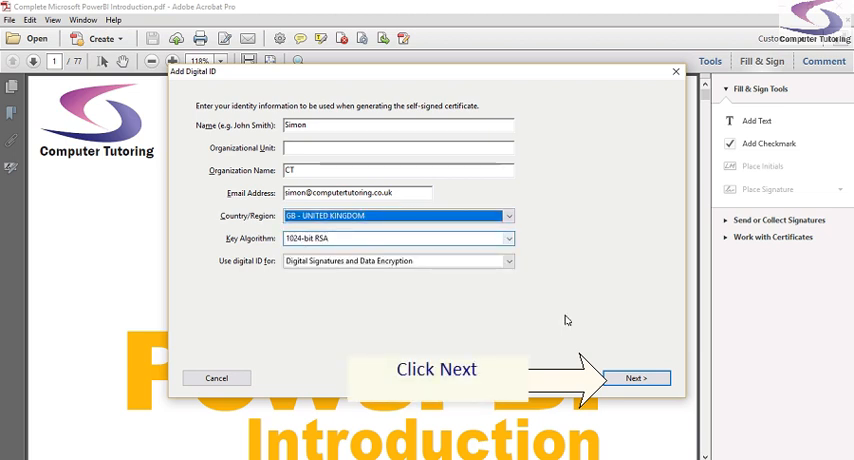
left_click(636, 378)
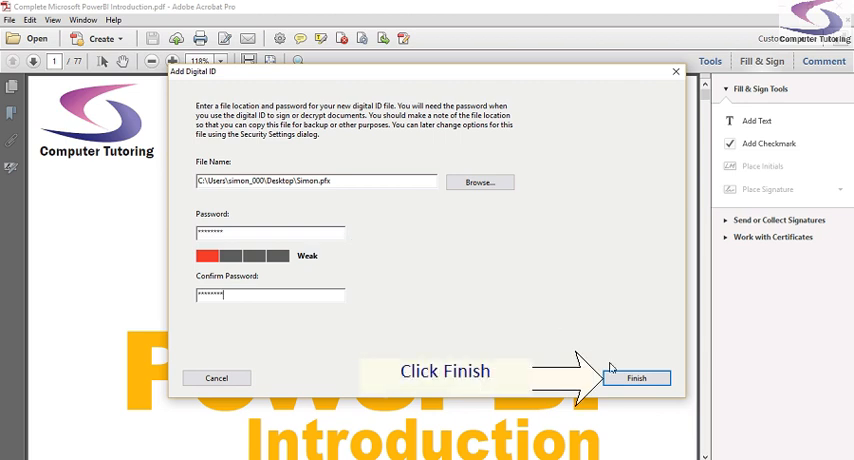
- Finish creating the digital ID and enter its password in the Sign Document dialog
left_click(636, 378)
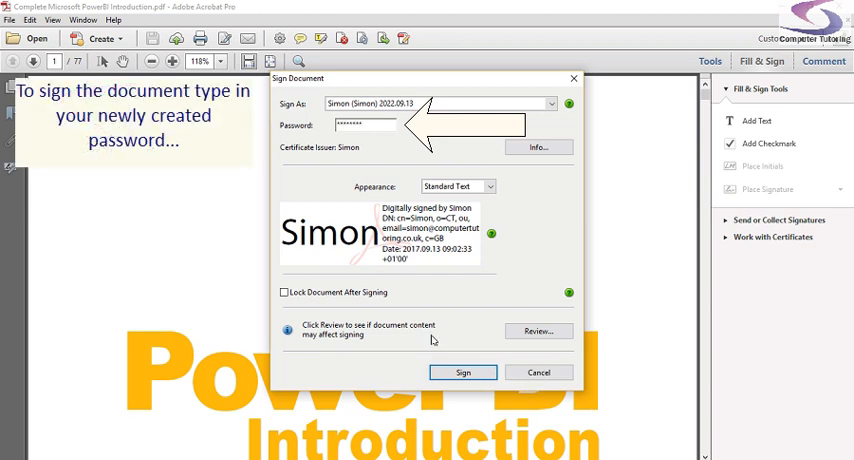
left_click(464, 372)
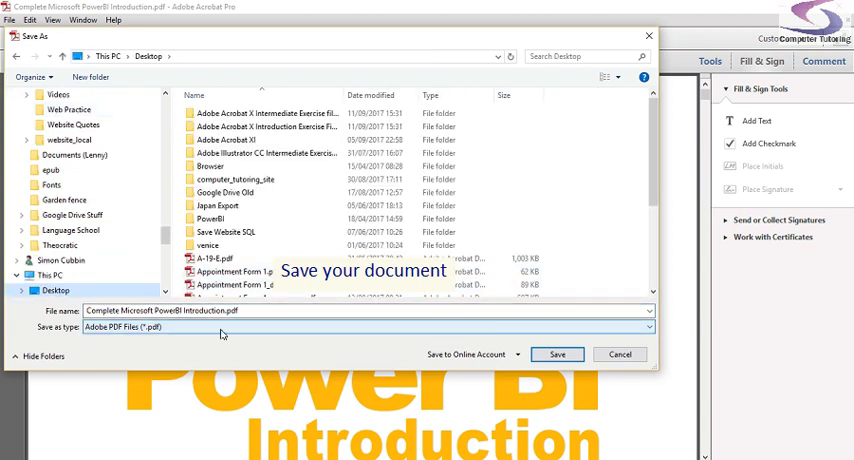
- Save the signed PDF to the Desktop, replacing the existing Power BI Introduction file
left_click(556, 356)
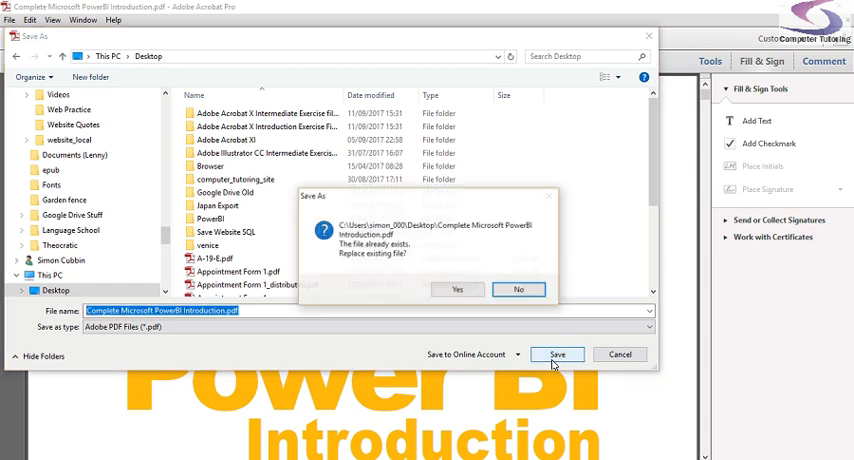
left_click(458, 290)
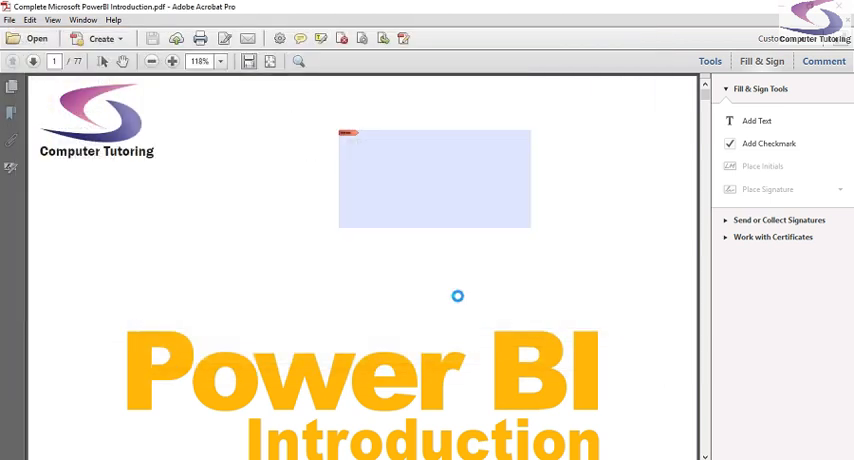